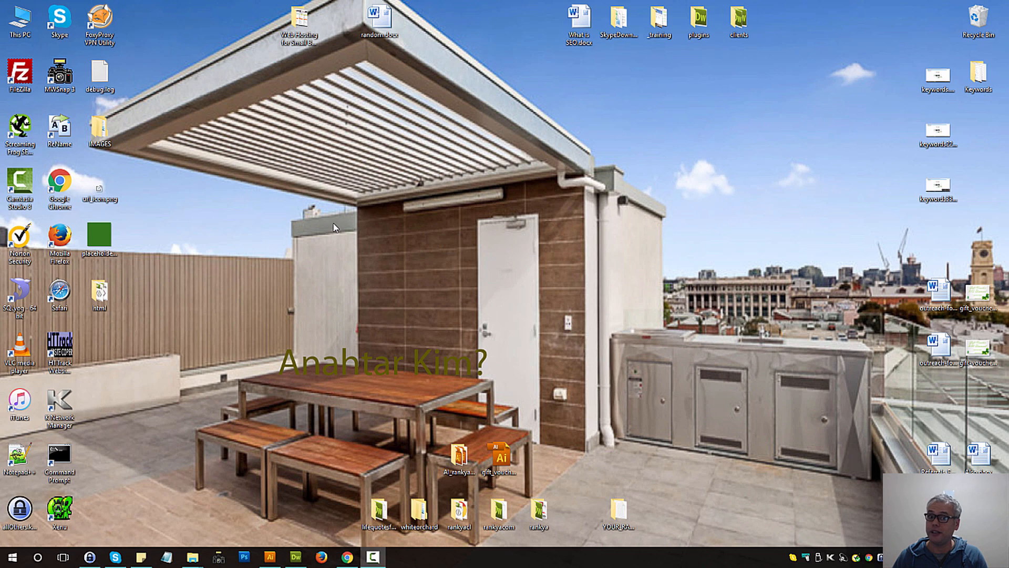
{"action": "mouse_move", "coordinate": [363, 225]}
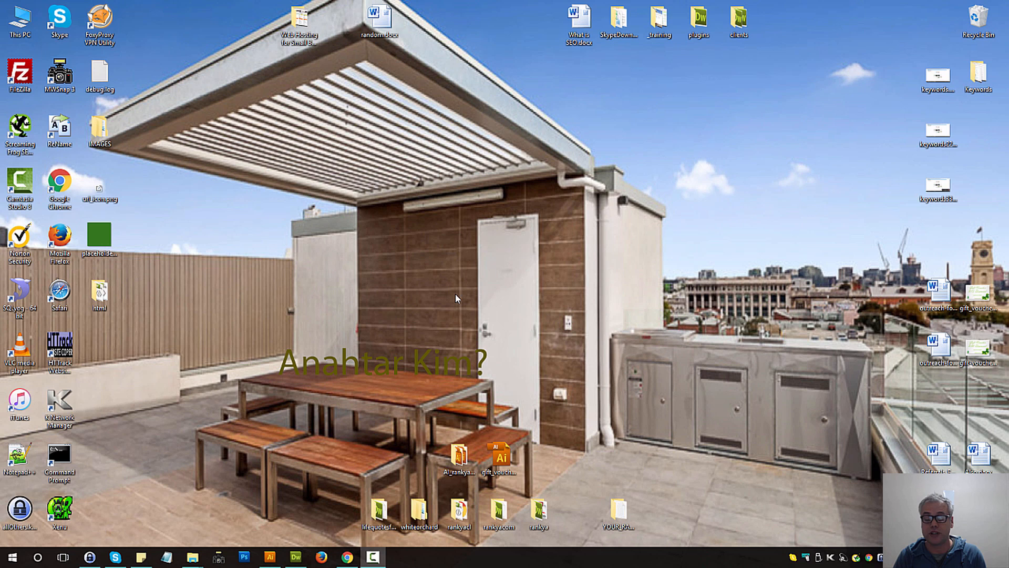
{"action": "mouse_move", "coordinate": [449, 282]}
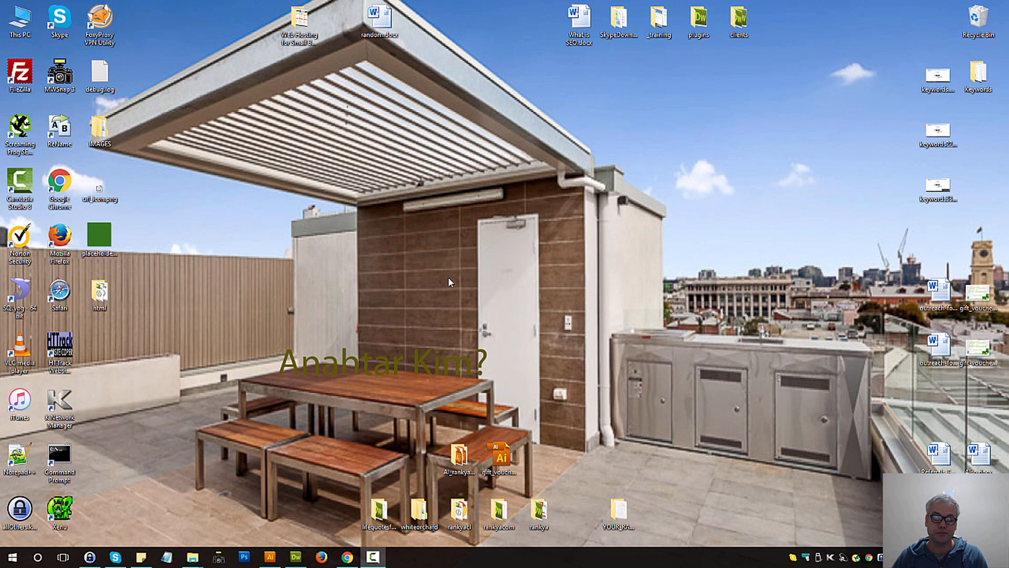
{"action": "mouse_move", "coordinate": [506, 190]}
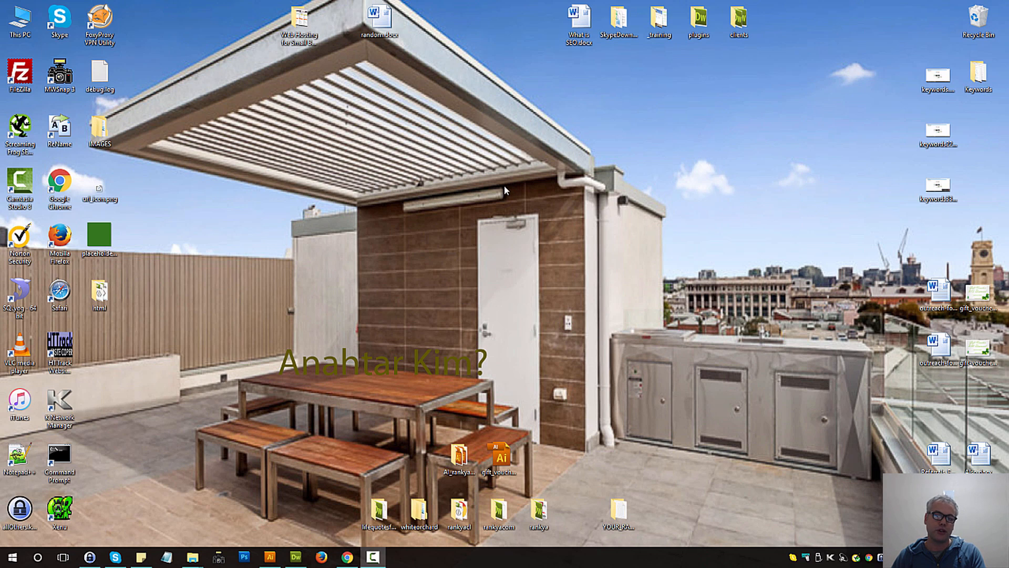
{"action": "mouse_move", "coordinate": [468, 210]}
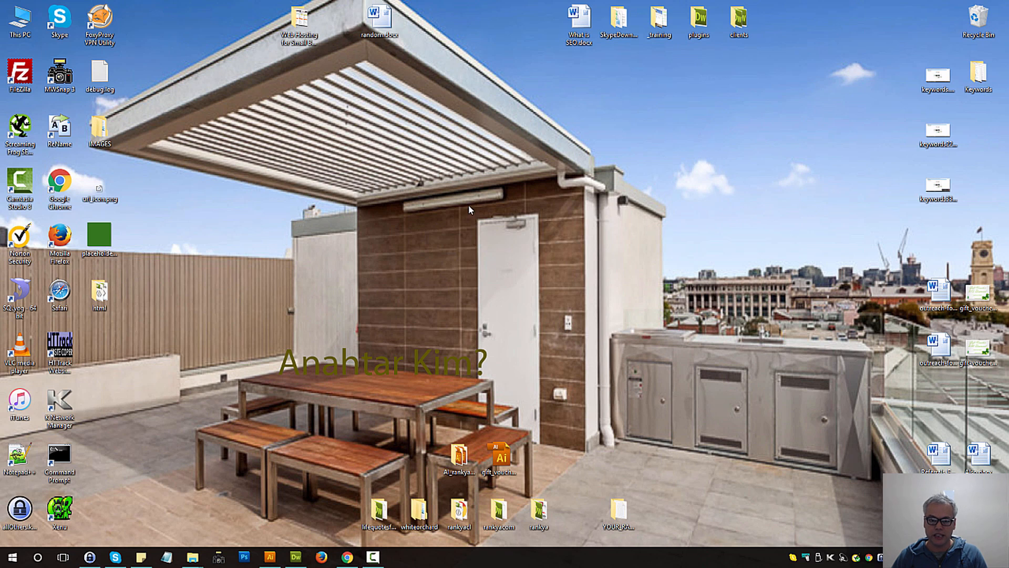
Create a new text document on the desktop and rename it index.html, confirming the extension change
{"action": "right_click", "coordinate": [469, 209]}
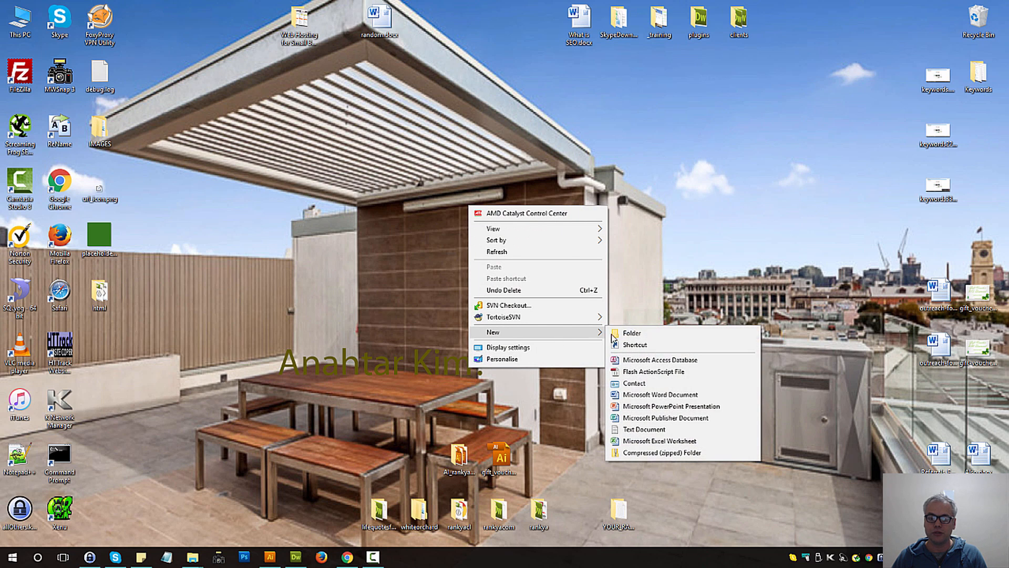
{"action": "left_click", "coordinate": [644, 429]}
{"action": "type", "text": "index"}
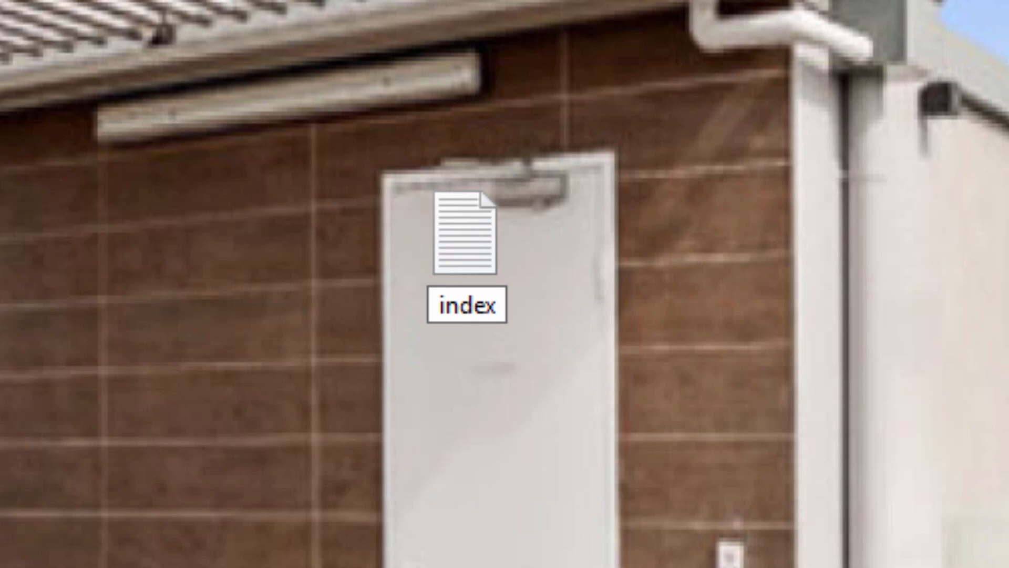
{"action": "type", "text": ".html"}
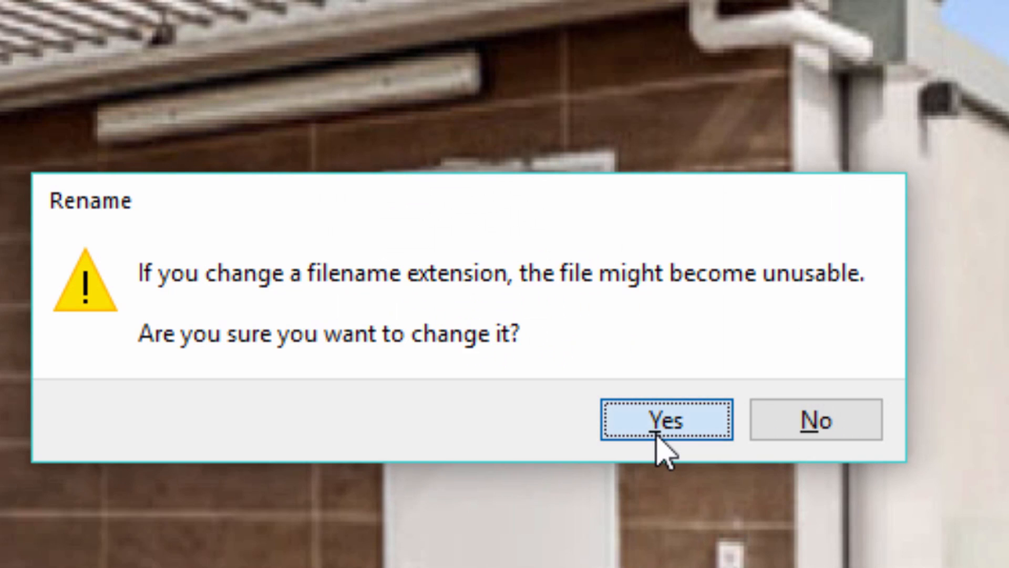
{"action": "left_click", "coordinate": [667, 420]}
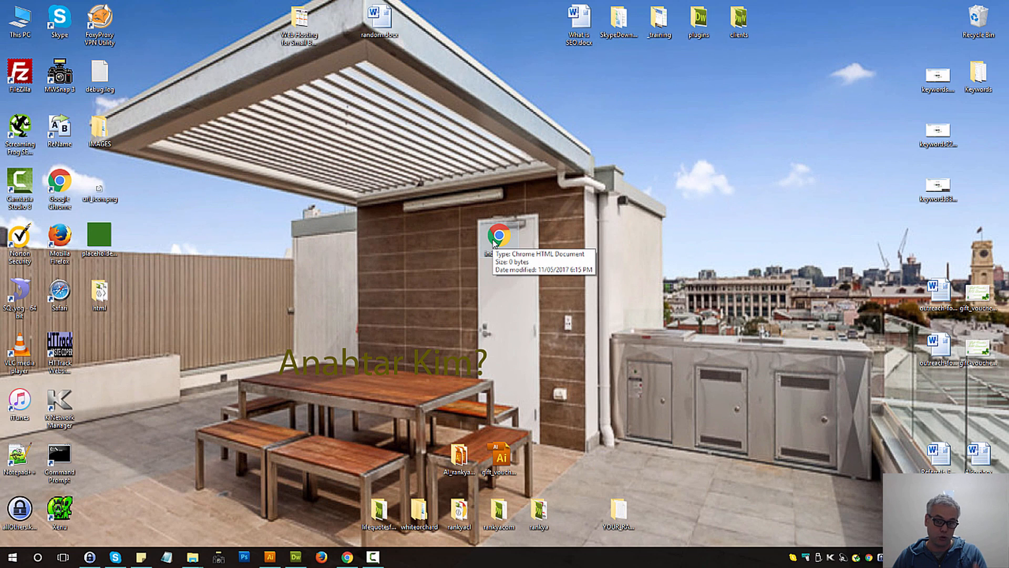
Open index.html from the desktop in Notepad for editing
{"action": "right_click", "coordinate": [498, 242]}
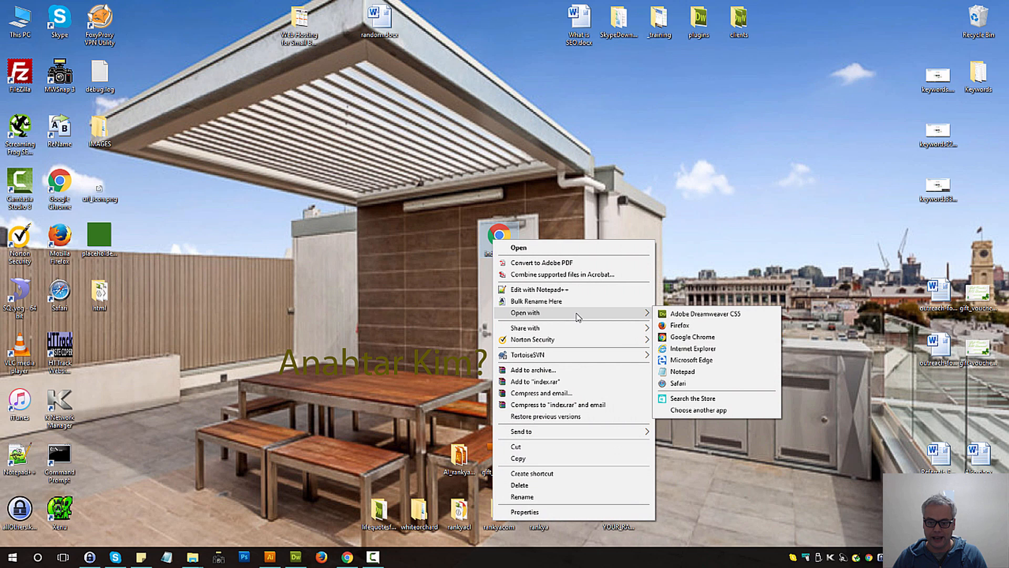
{"action": "mouse_move", "coordinate": [694, 372]}
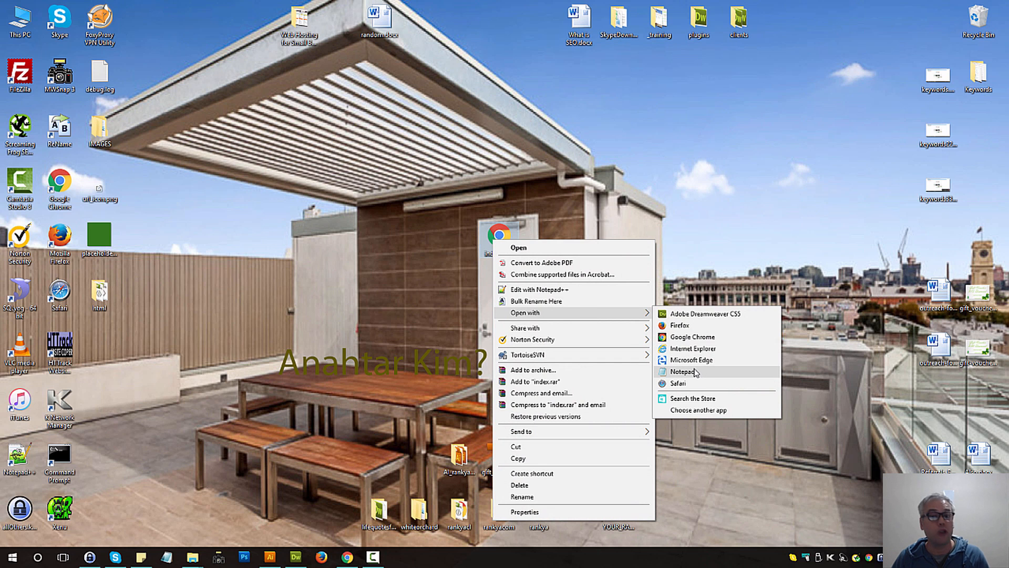
{"action": "left_click", "coordinate": [681, 372]}
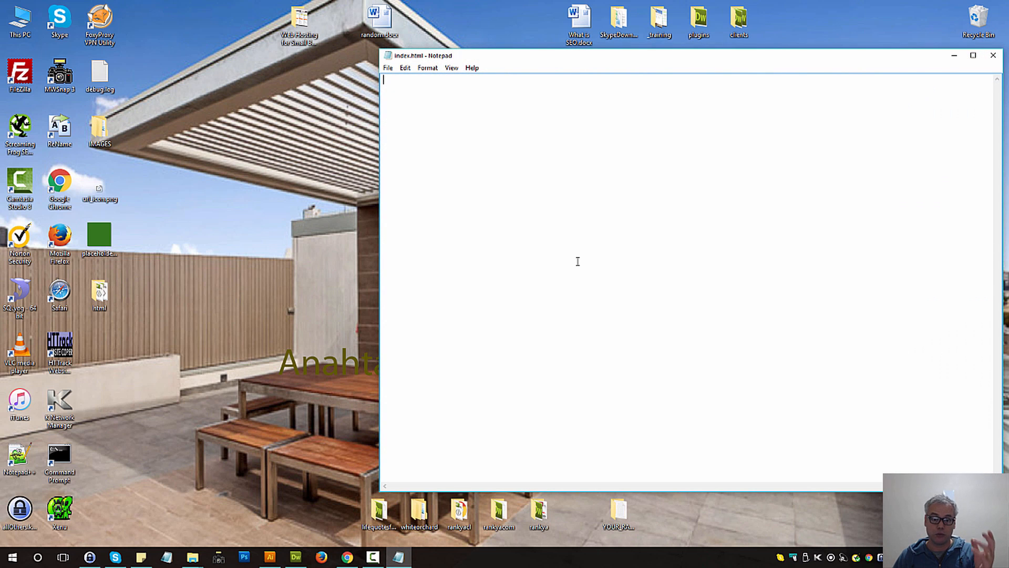
Write an opening <html> tag and a closing </html> tag with blank lines between them
{"action": "left_click", "coordinate": [973, 56]}
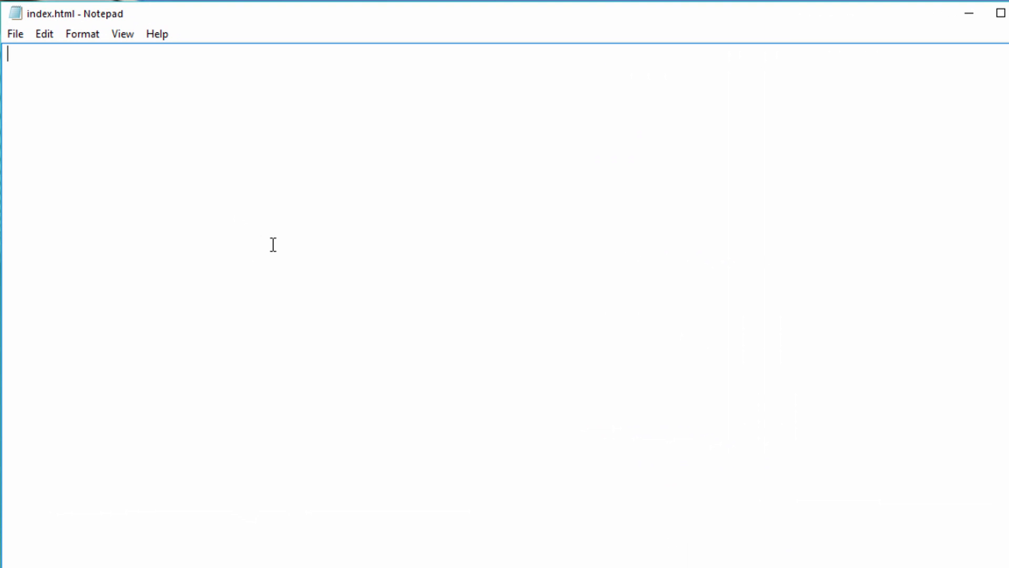
{"action": "mouse_move", "coordinate": [480, 30]}
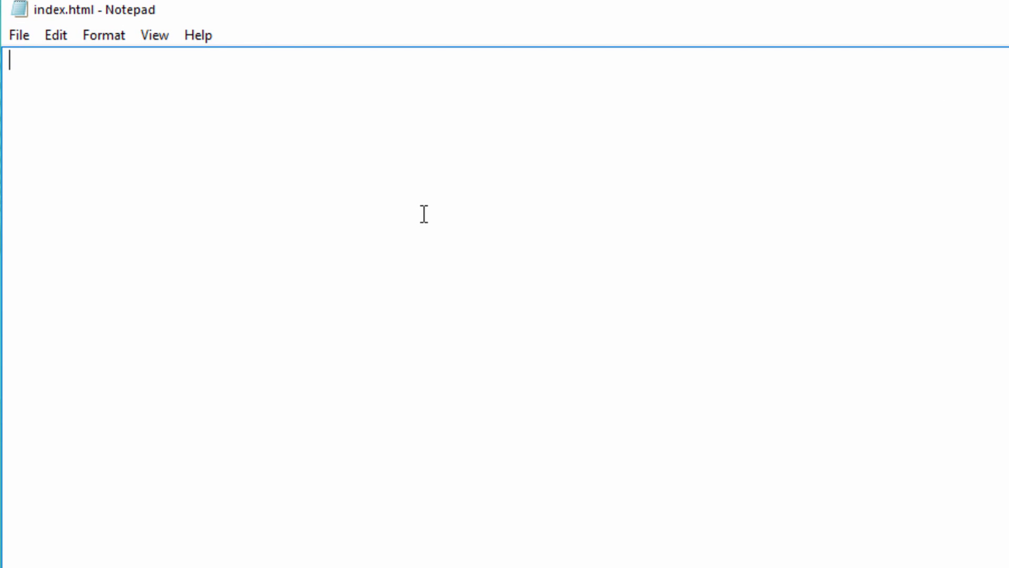
{"action": "type", "text": "<html"}
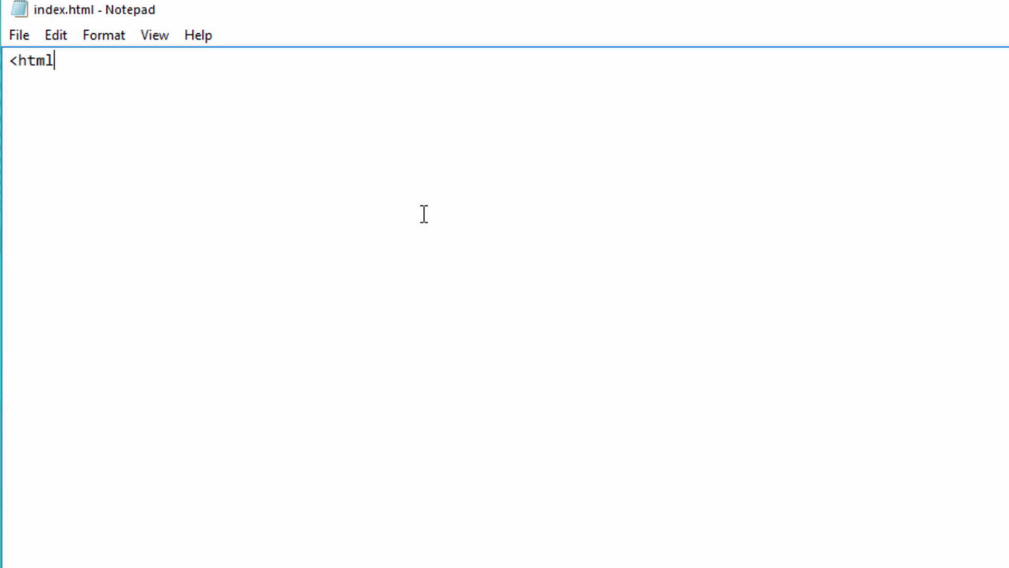
{"action": "type", "text": ">"}
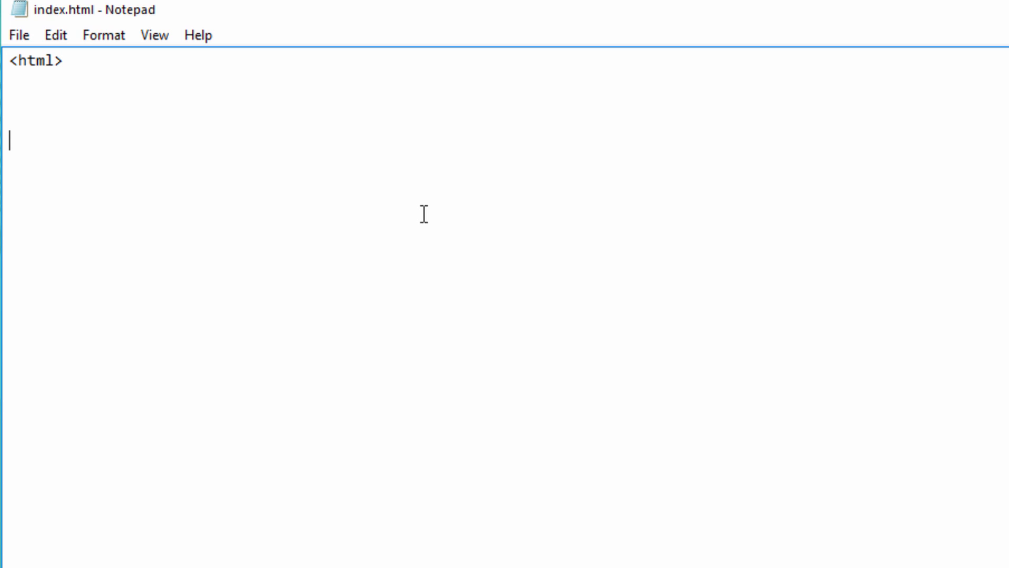
{"action": "type", "text": "<"}
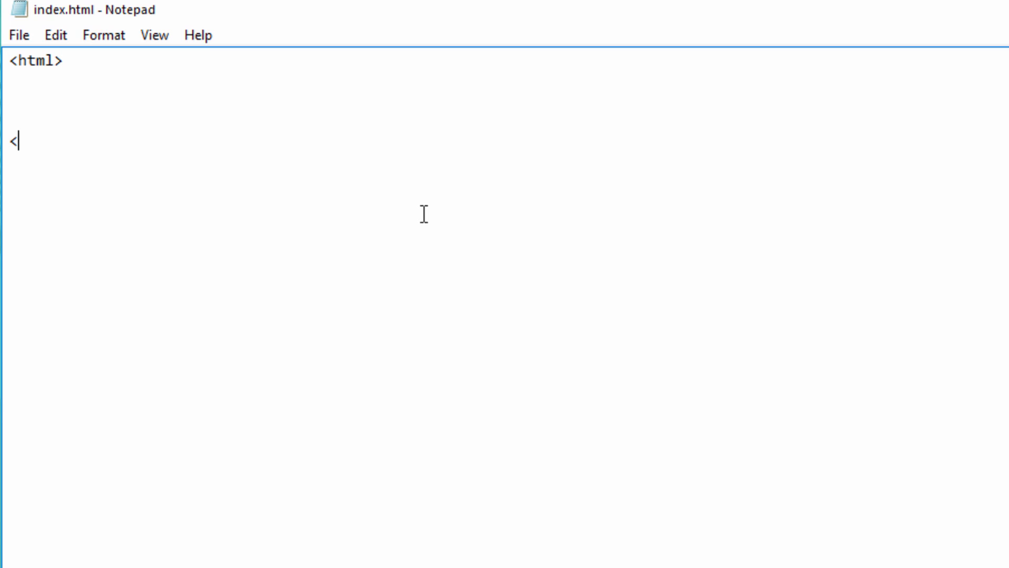
{"action": "type", "text": "/"}
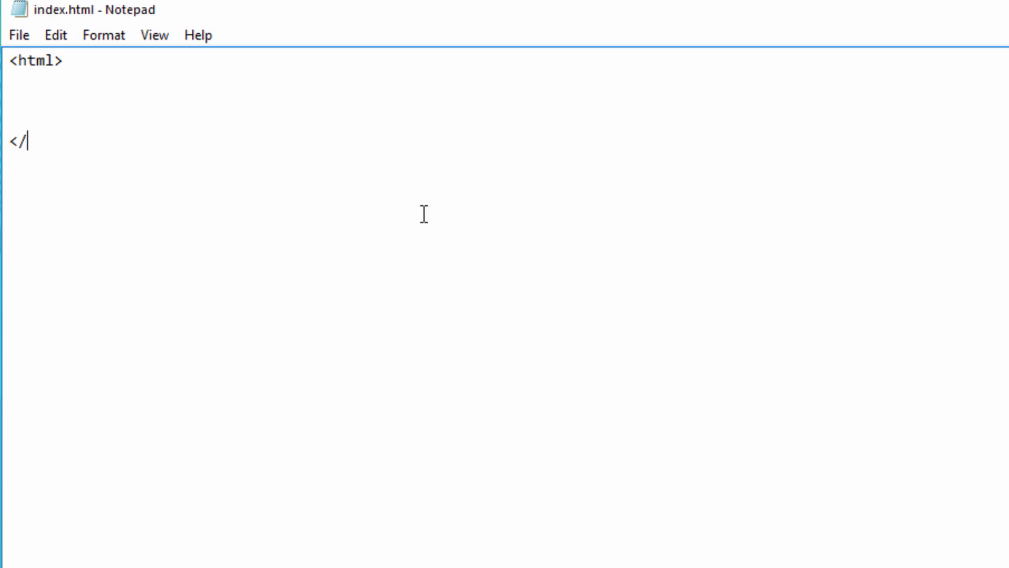
{"action": "key", "text": "Backspace"}
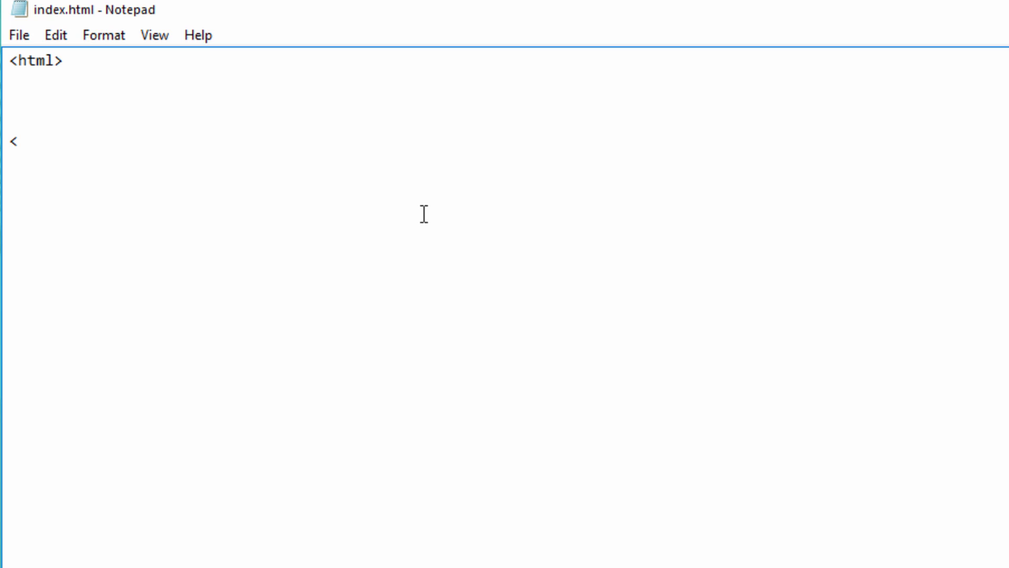
{"action": "type", "text": "/"}
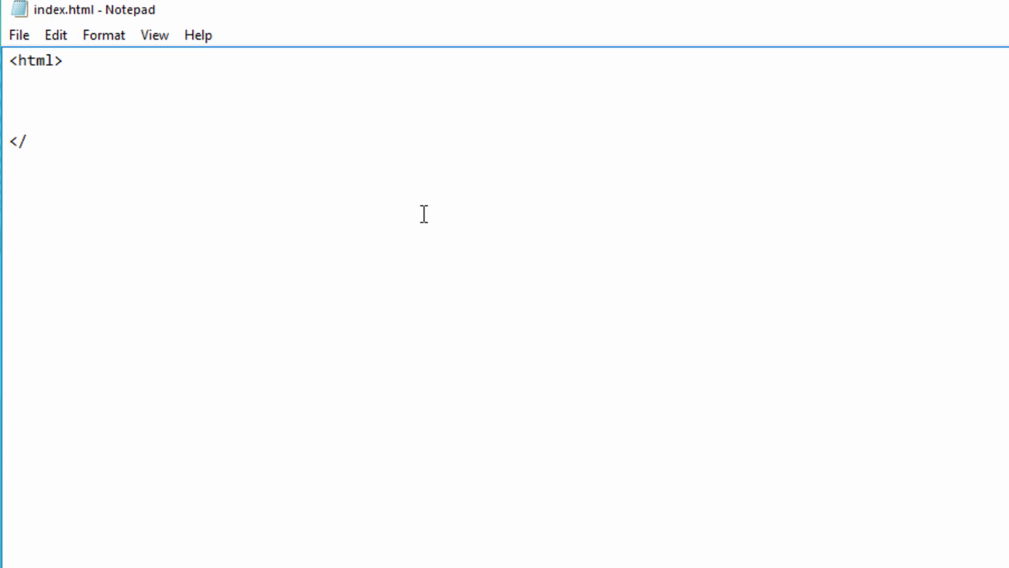
{"action": "type", "text": "html>"}
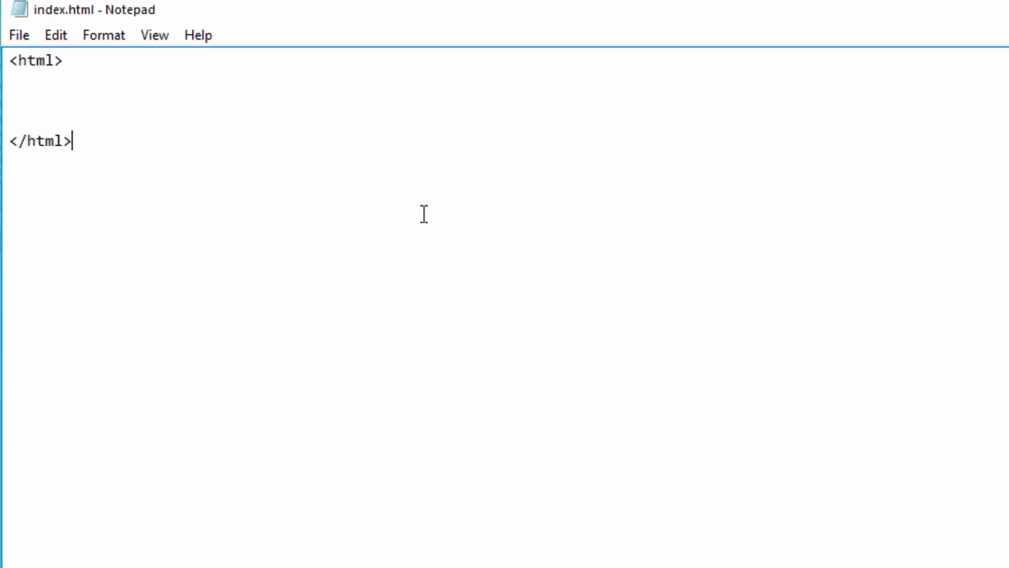
{"action": "mouse_move", "coordinate": [94, 148]}
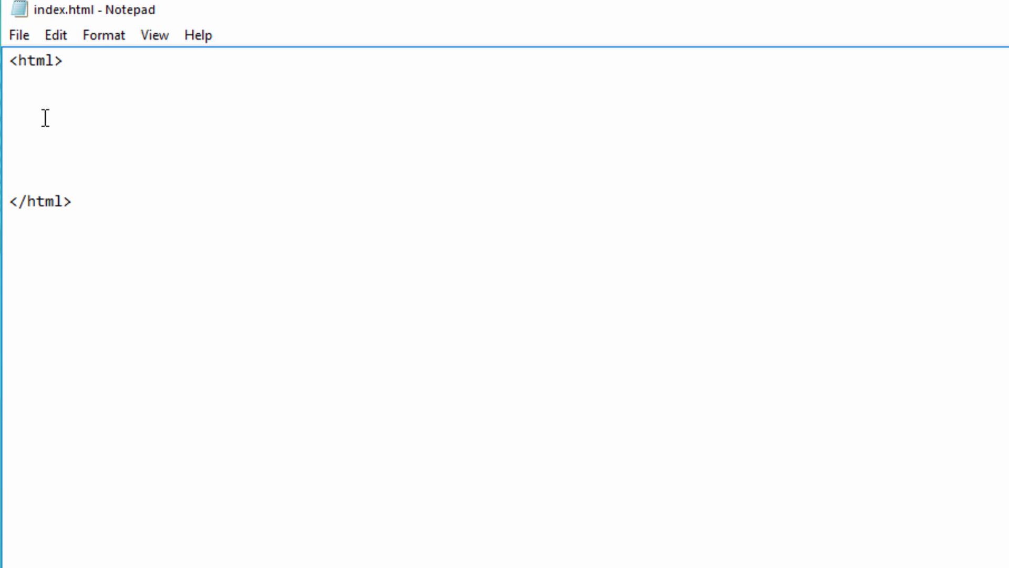
Add blank lines between the html tags and start a new tag with '<'
{"action": "left_click", "coordinate": [9, 120]}
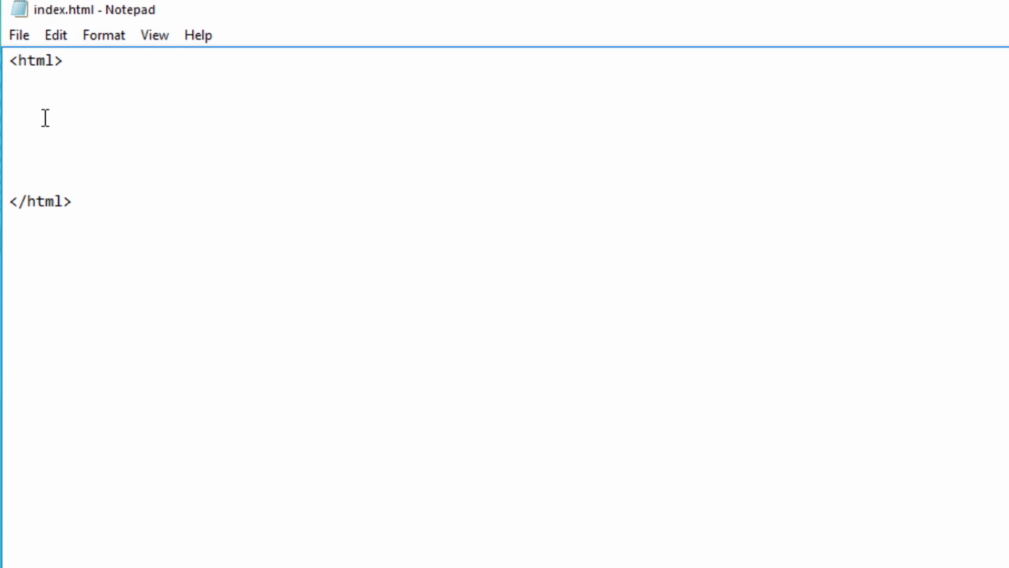
{"action": "left_click", "coordinate": [8, 119]}
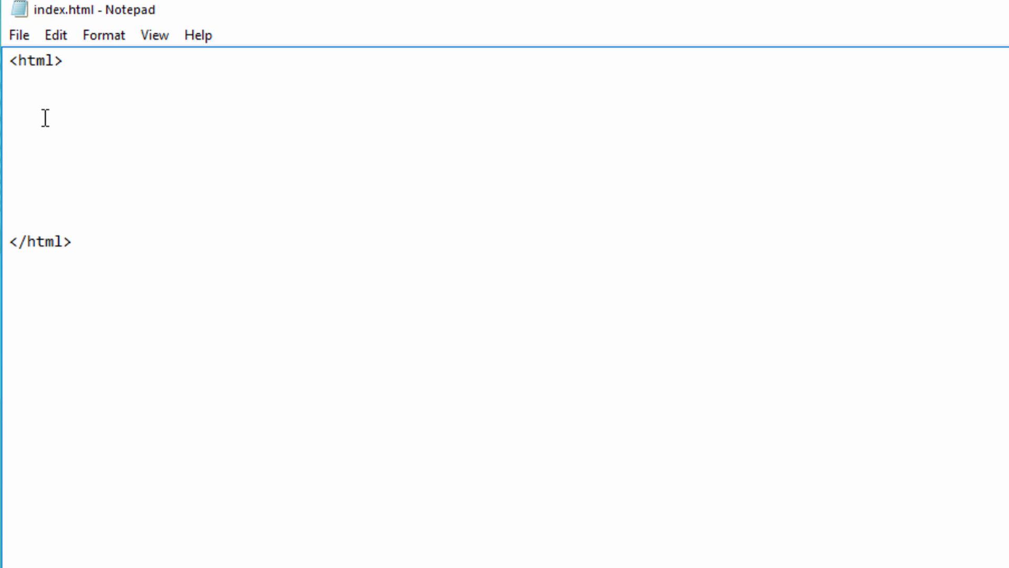
{"action": "type", "text": "<"}
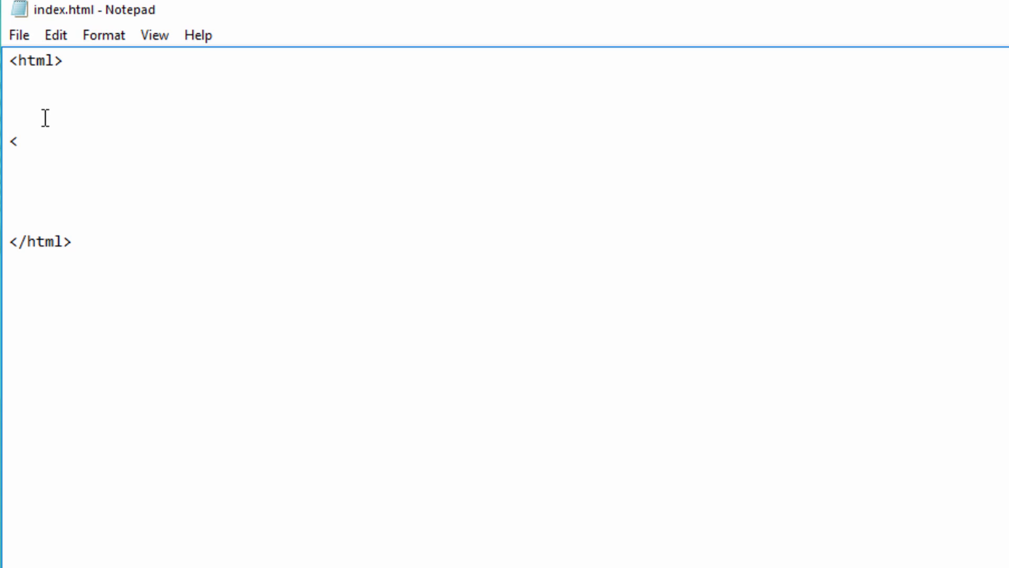
Add <body></body> tags wrapping 'Hello World!' and return to the desktop
{"action": "type", "text": "bo"}
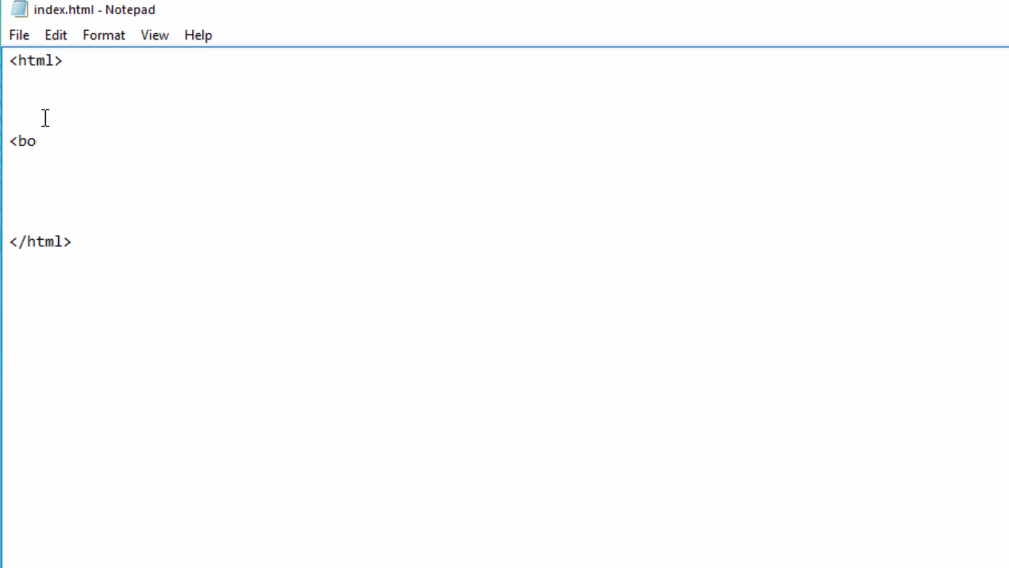
{"action": "type", "text": "dy>"}
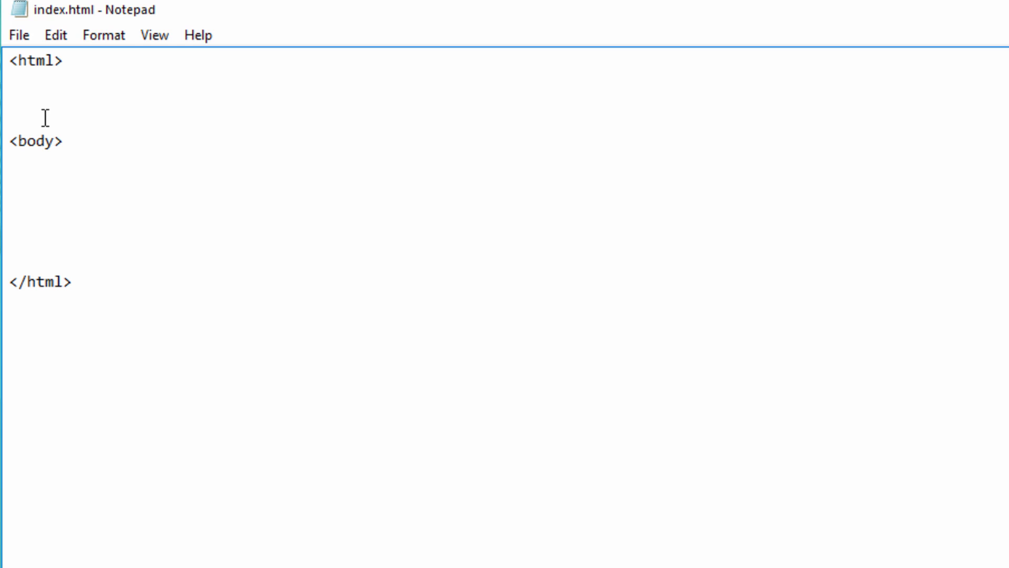
{"action": "type", "text": "</body>"}
{"action": "type", "text": "Hello"}
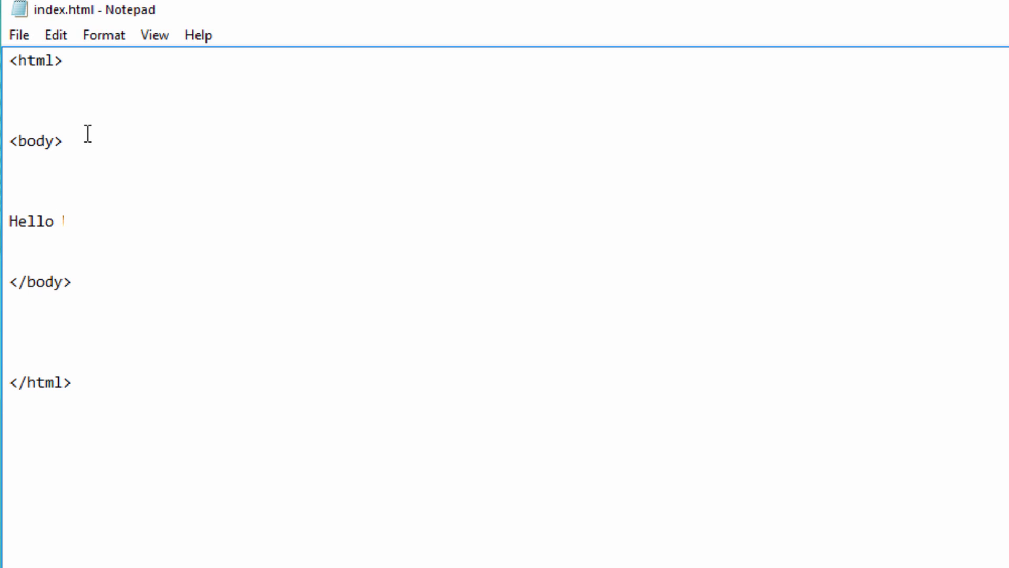
{"action": "type", "text": "World!"}
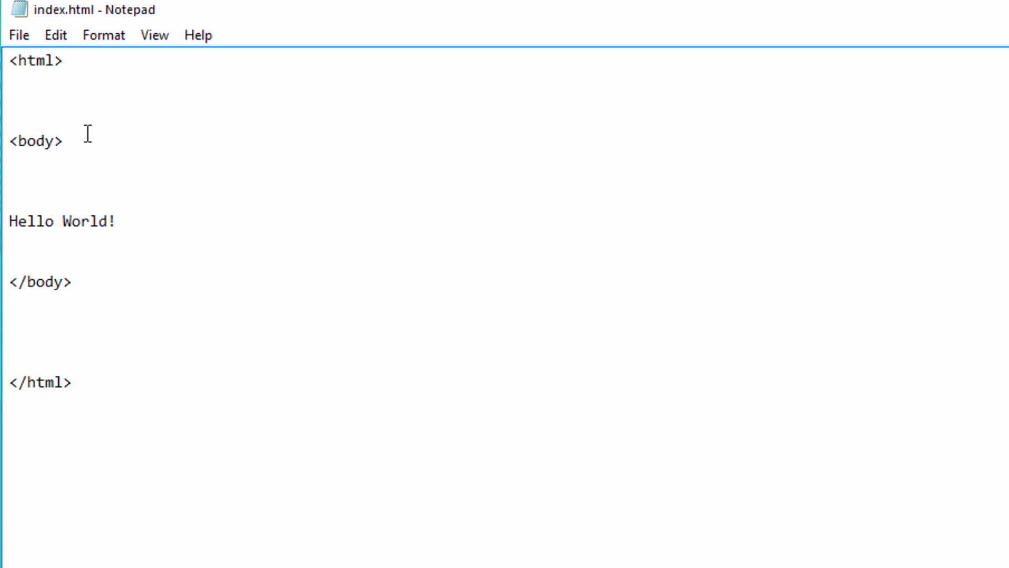
{"action": "left_click", "coordinate": [19, 34]}
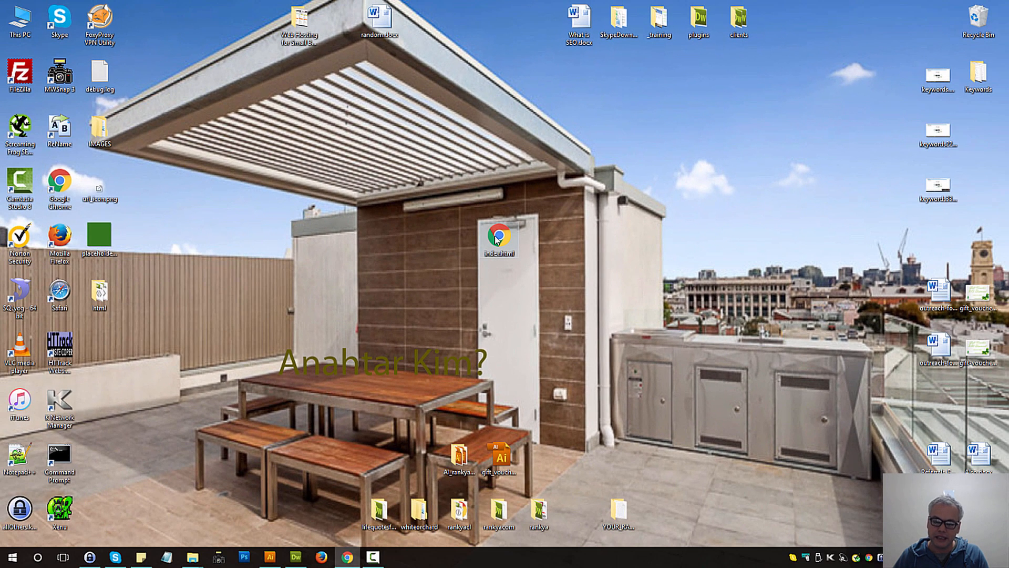
Open index.html in Chrome and select the plain 'Hello World!' text on the page
{"action": "double_click", "coordinate": [496, 231]}
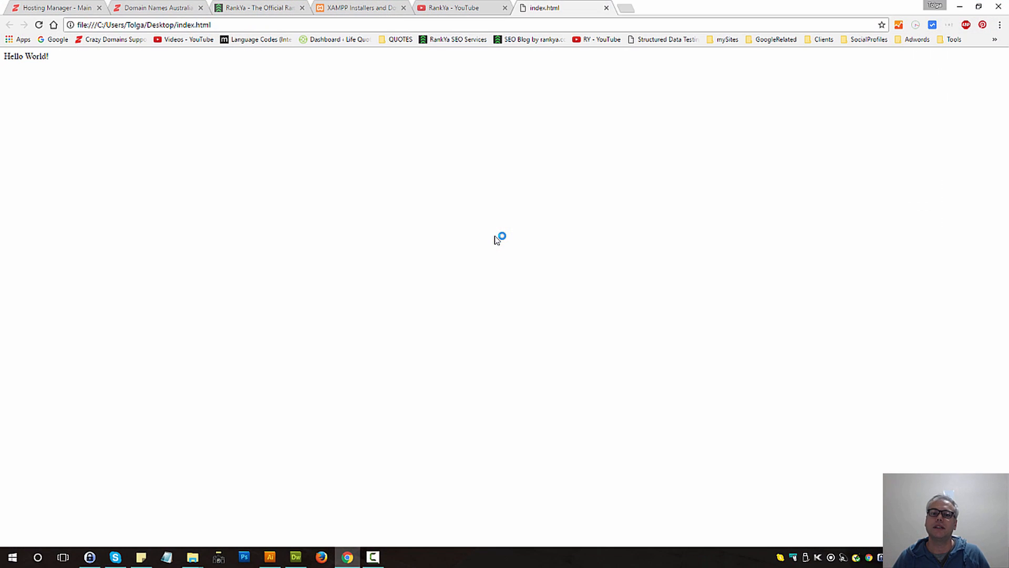
{"action": "mouse_move", "coordinate": [61, 61]}
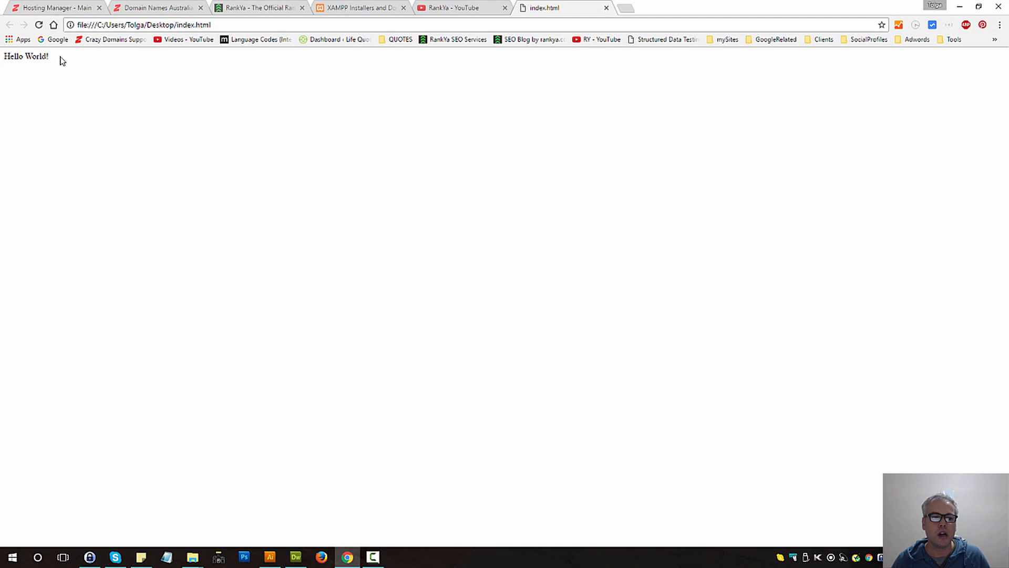
{"action": "double_click", "coordinate": [25, 56]}
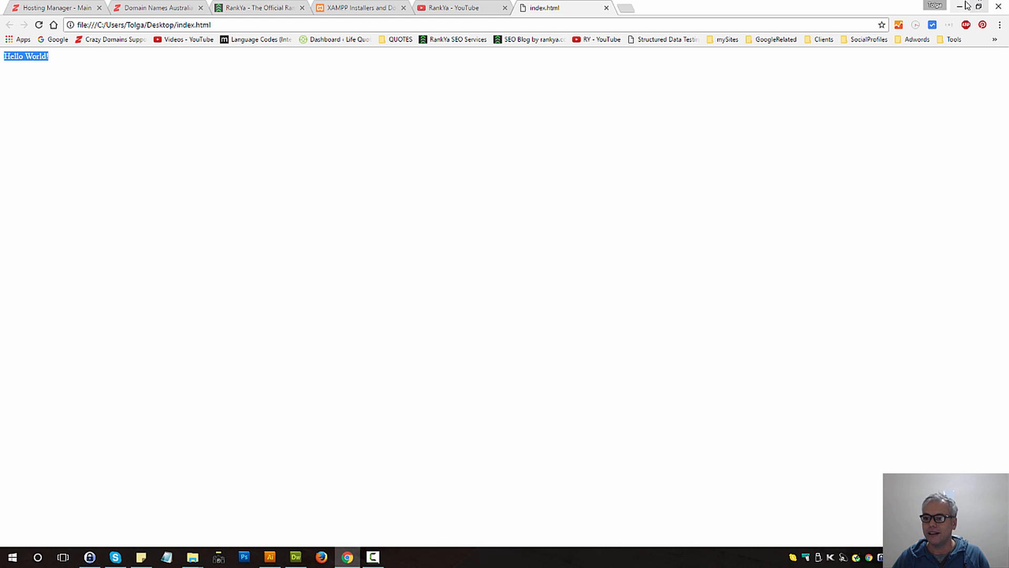
Reopen index.html in Notepad, wrap 'Hello World!' in <h1></h1> tags, and save
{"action": "right_click", "coordinate": [500, 239]}
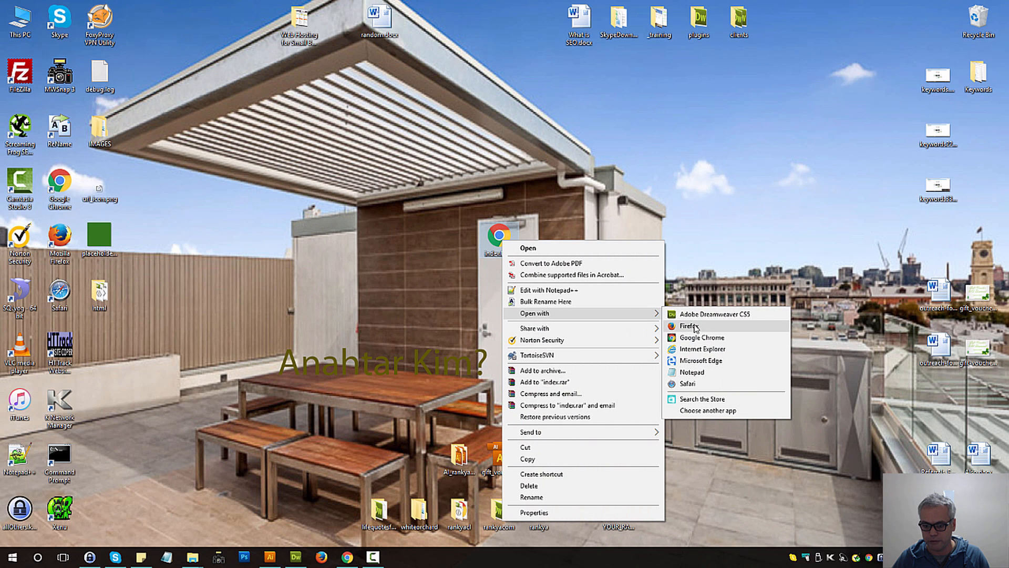
{"action": "left_click", "coordinate": [692, 373]}
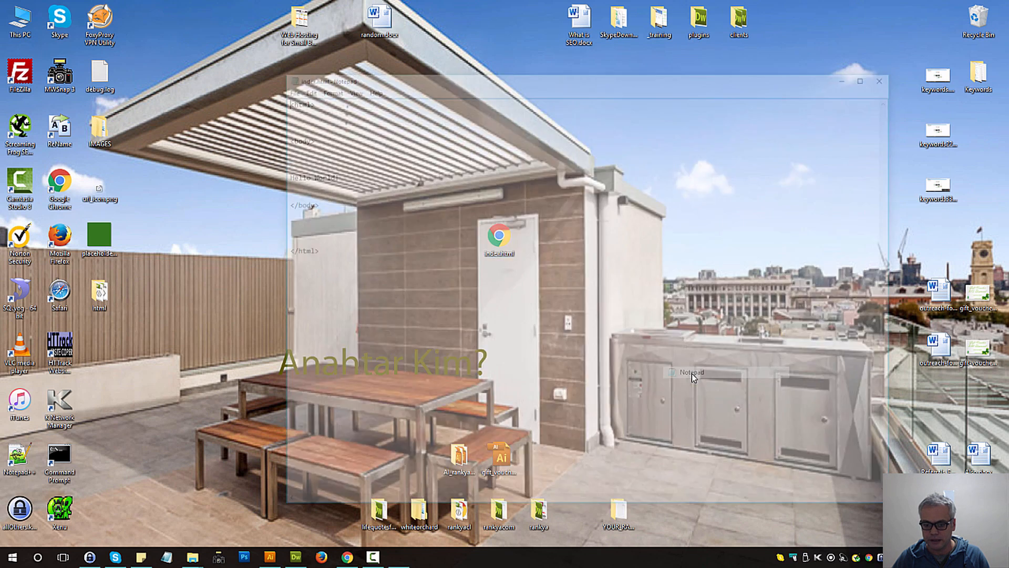
{"action": "left_click", "coordinate": [859, 81]}
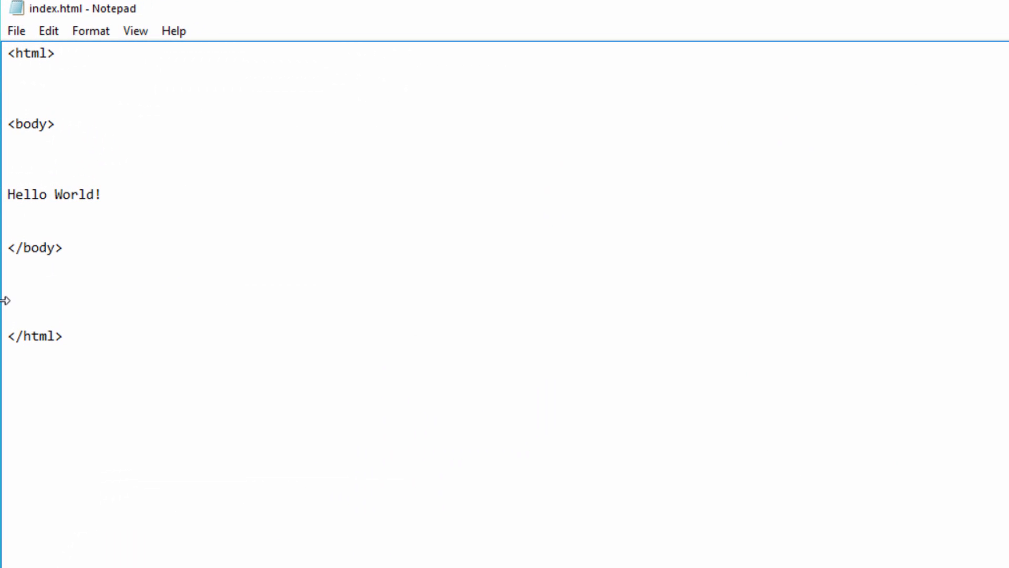
{"action": "type", "text": "<h1>"}
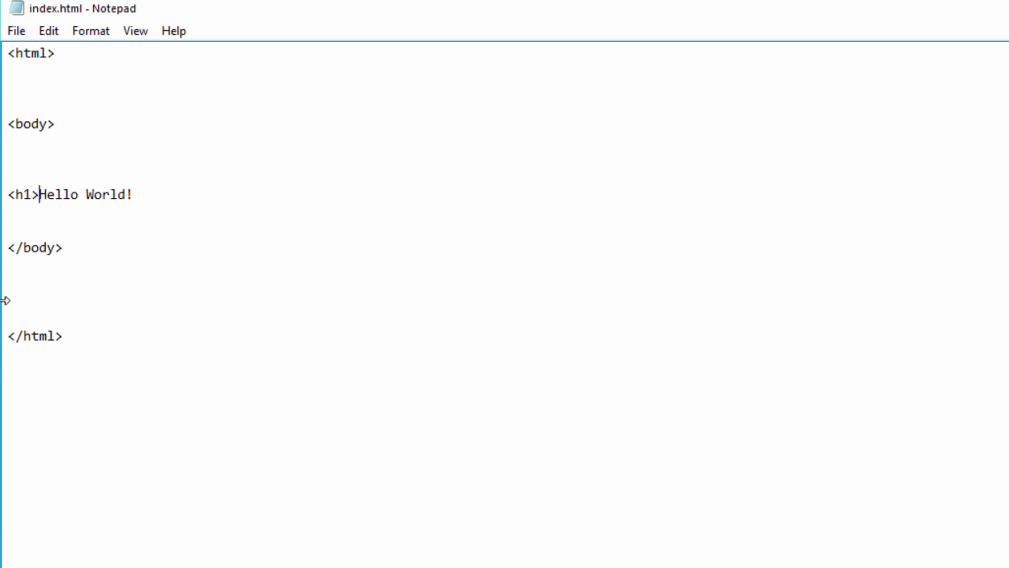
{"action": "mouse_move", "coordinate": [152, 271]}
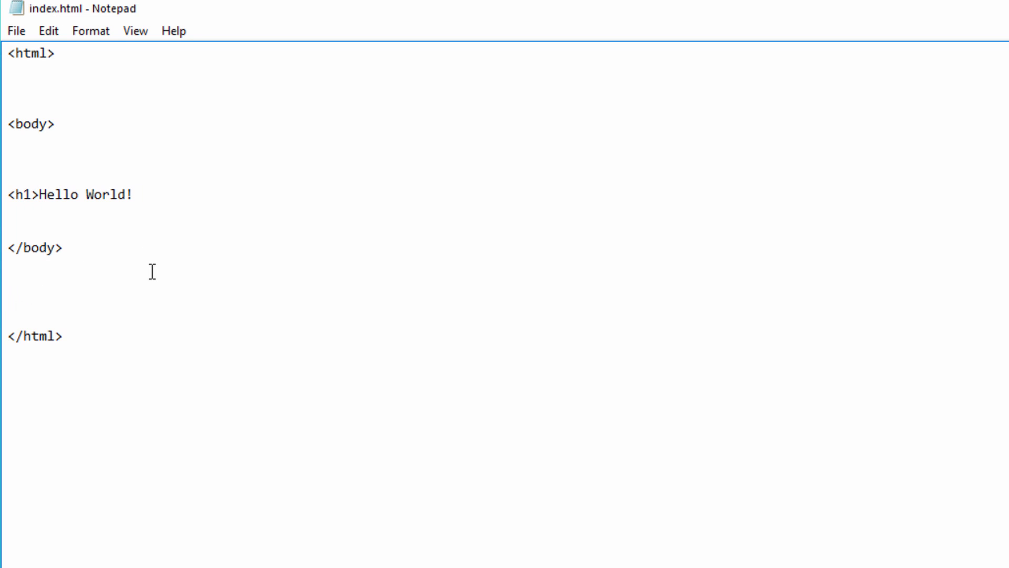
{"action": "type", "text": "</h1>"}
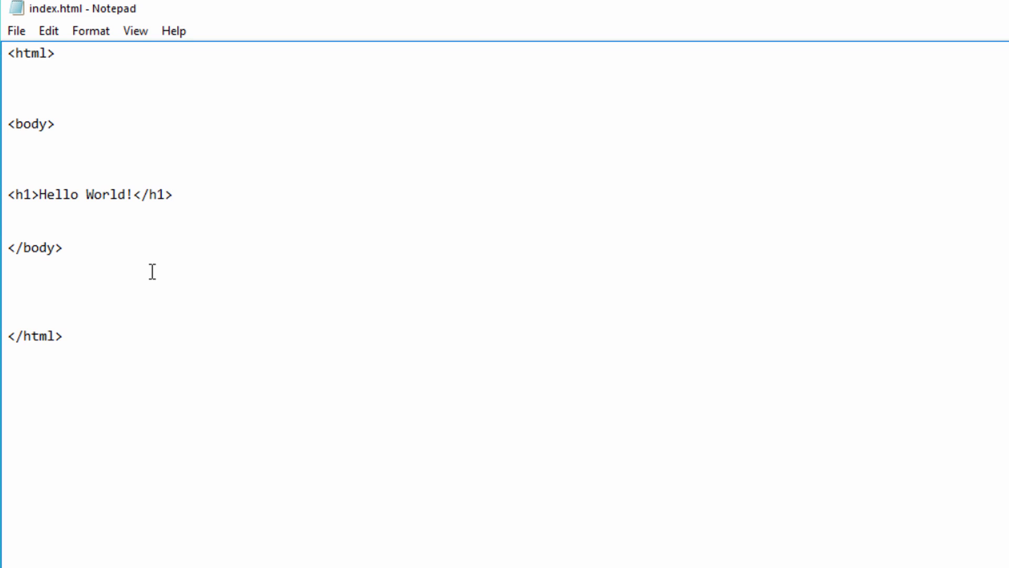
{"action": "key", "text": "ctrl+s"}
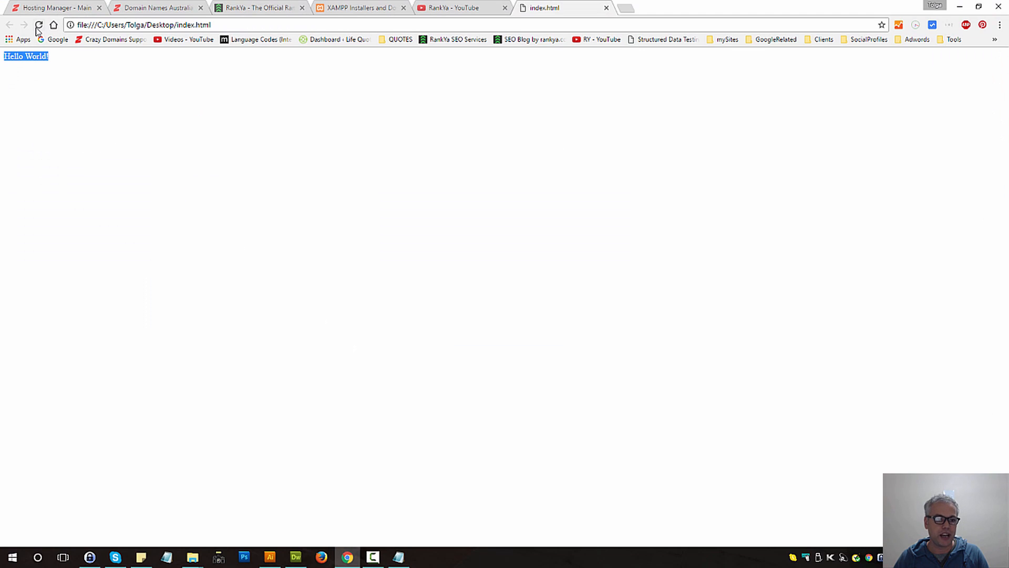
Reload the Chrome page so 'Hello World!' renders as a large heading
{"action": "left_click", "coordinate": [38, 25]}
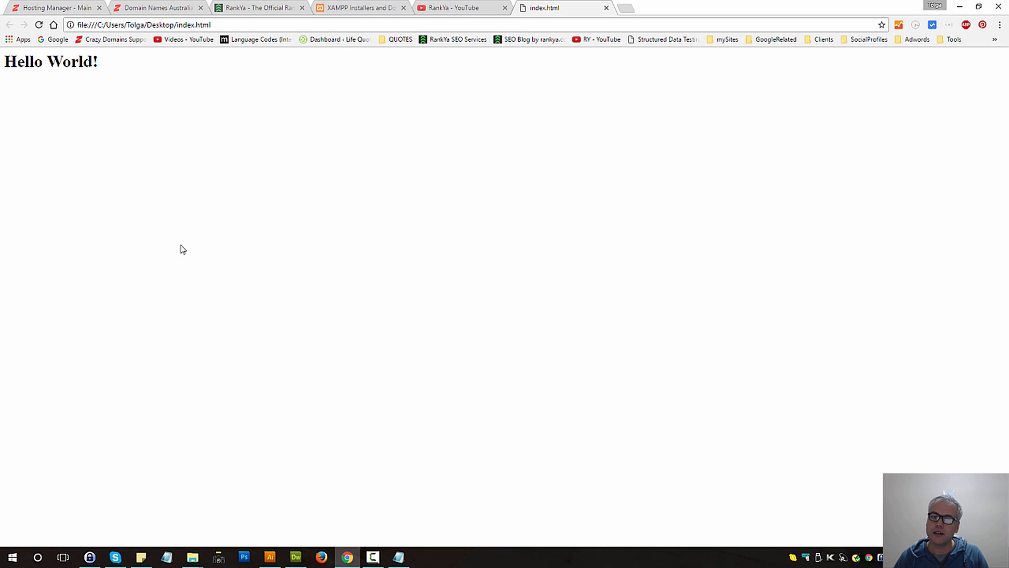
{"action": "mouse_move", "coordinate": [435, 240]}
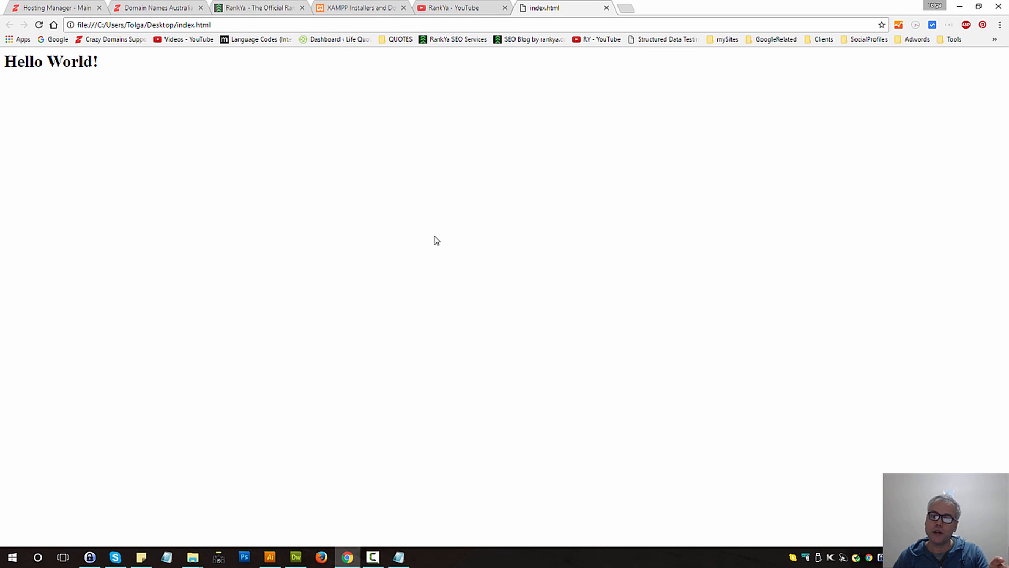
{"action": "mouse_move", "coordinate": [342, 197]}
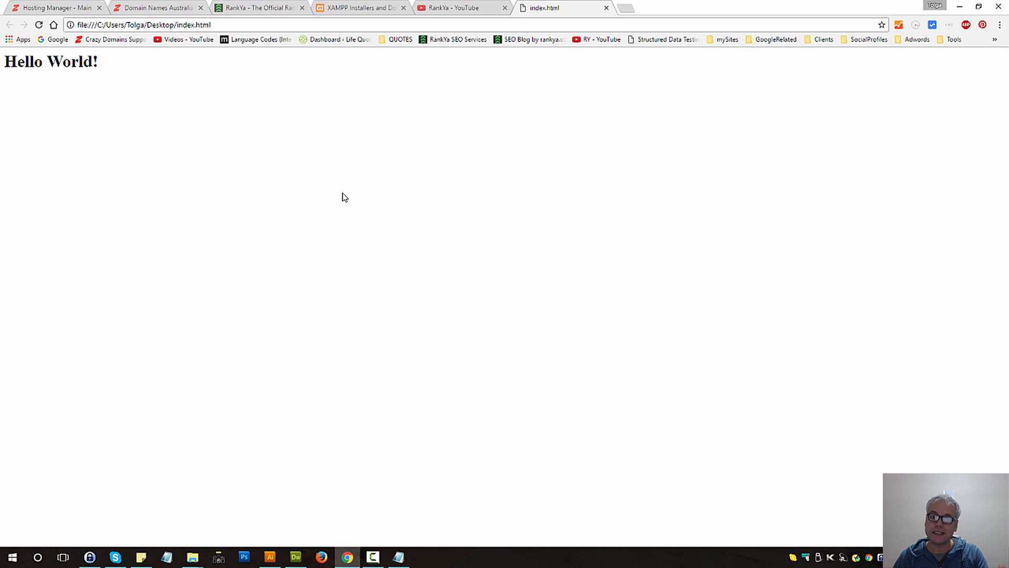
{"action": "mouse_move", "coordinate": [380, 195]}
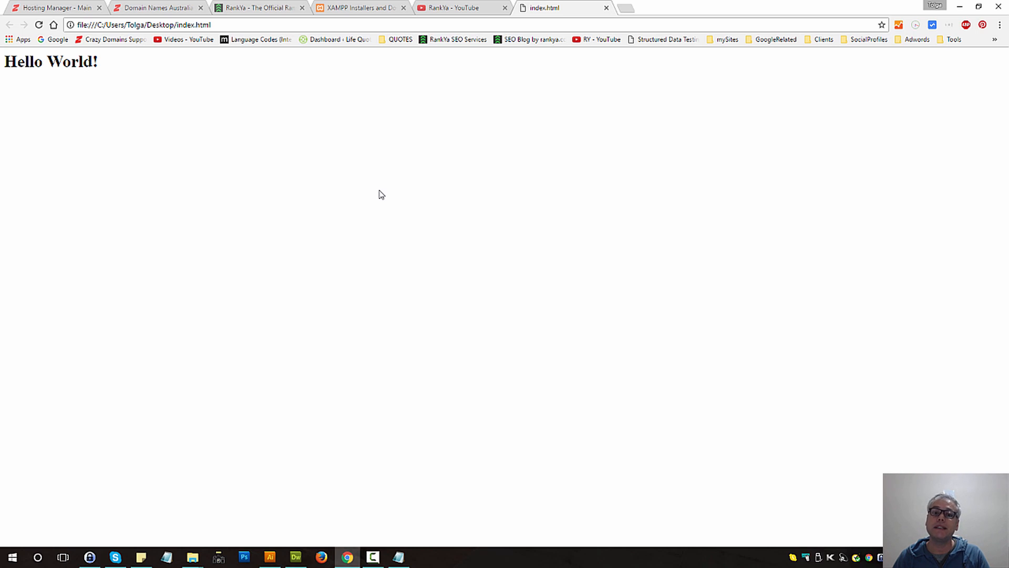
{"action": "mouse_move", "coordinate": [352, 283]}
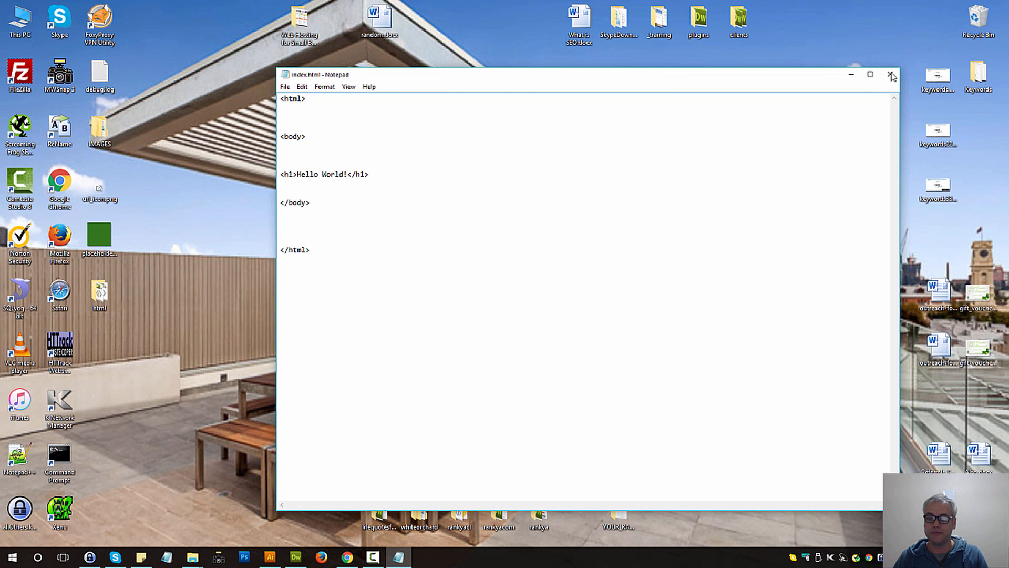
Close Notepad and reopen index.html via Open with > Google Chrome, showing the large heading
{"action": "left_click", "coordinate": [892, 75]}
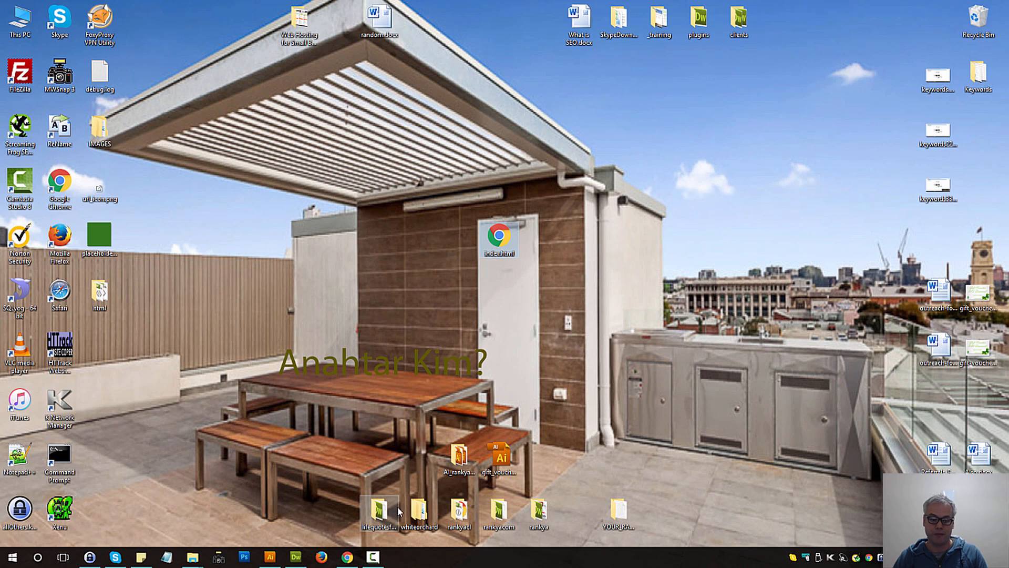
{"action": "right_click", "coordinate": [497, 237]}
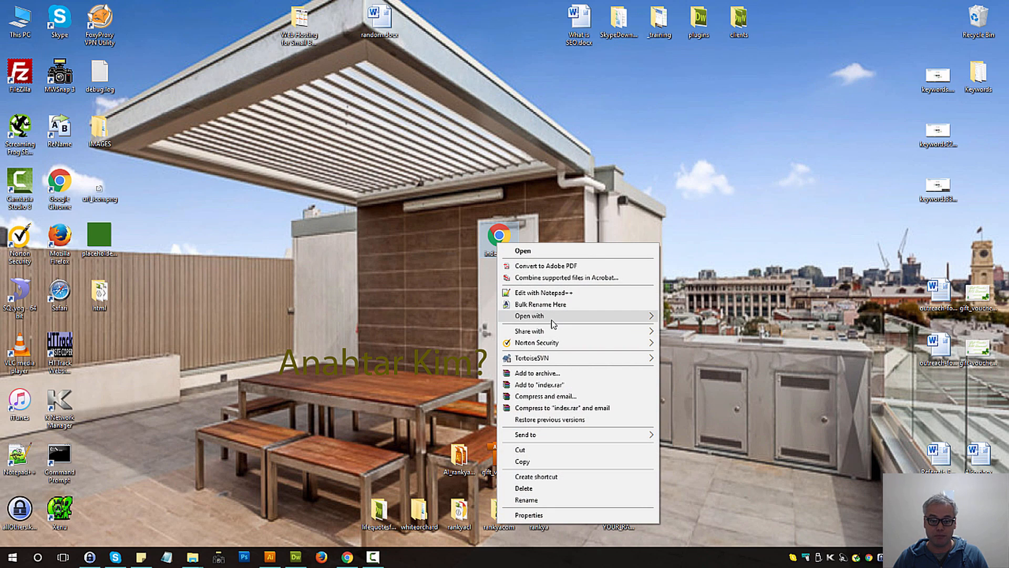
{"action": "left_click", "coordinate": [530, 315]}
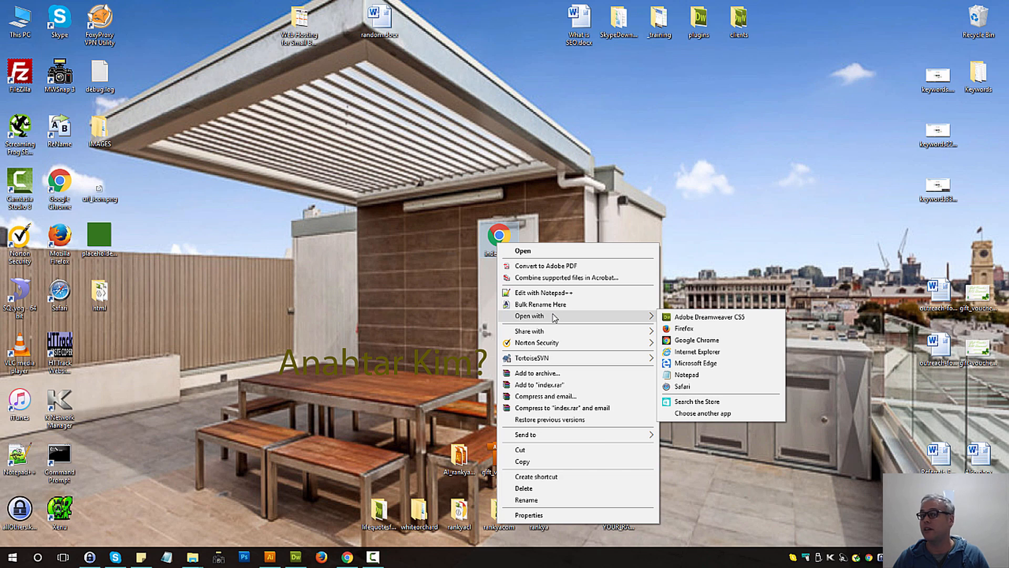
{"action": "left_click", "coordinate": [473, 303]}
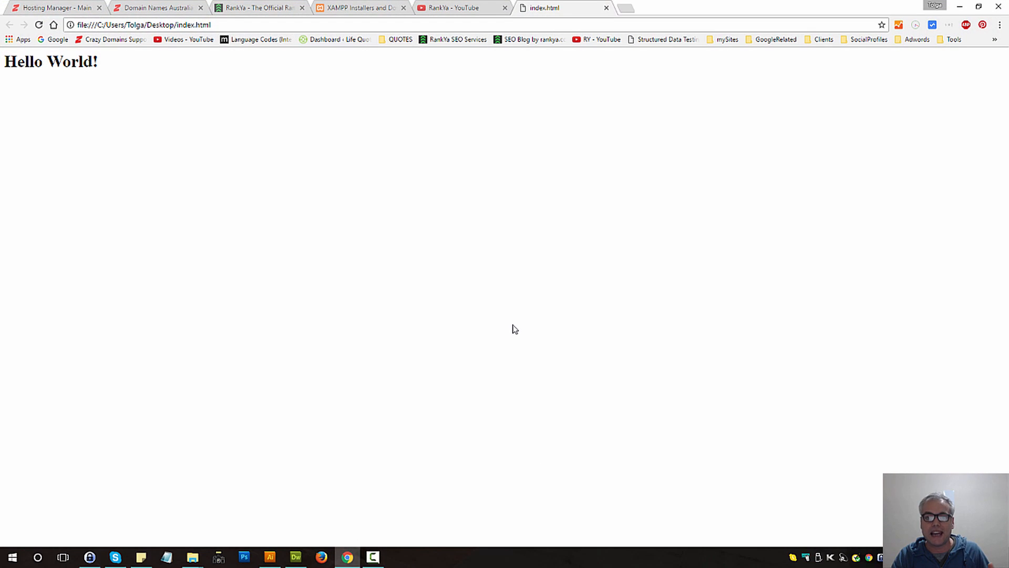
{"action": "mouse_move", "coordinate": [510, 187]}
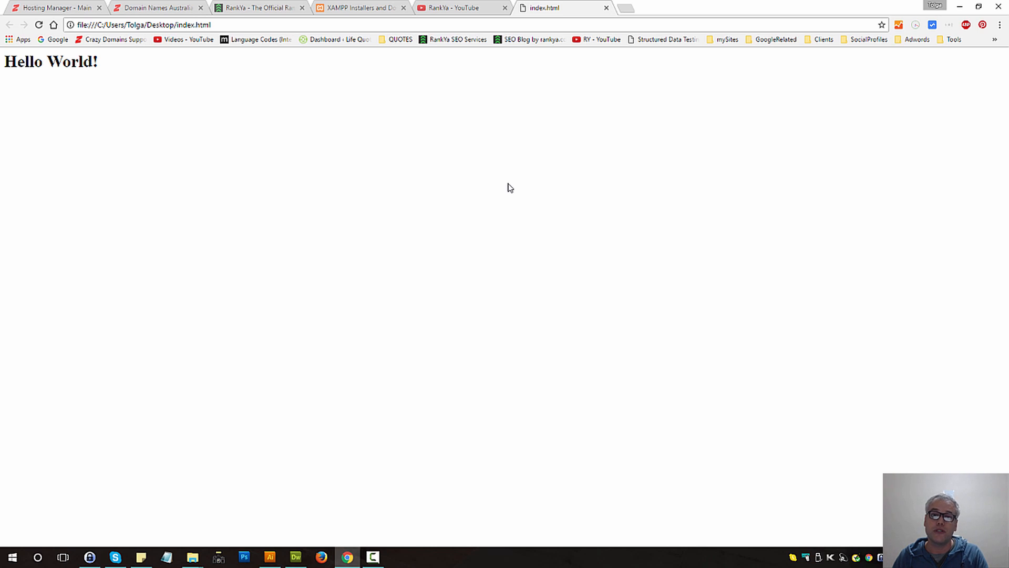
{"action": "mouse_move", "coordinate": [459, 7]}
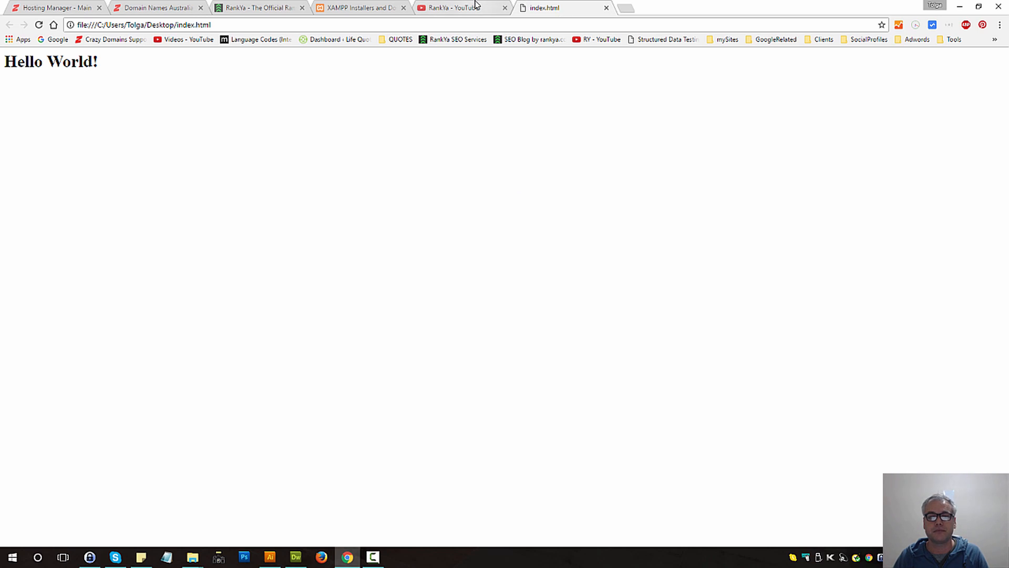
Switch to the 'RankYa - YouTube' tab showing the channel home page
{"action": "left_click", "coordinate": [460, 7]}
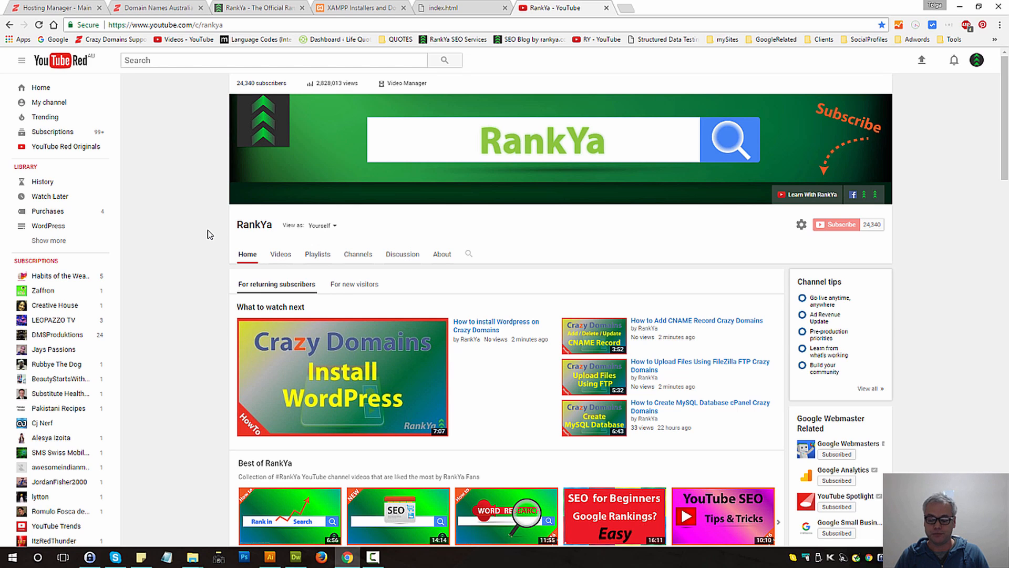
{"action": "mouse_move", "coordinate": [166, 237]}
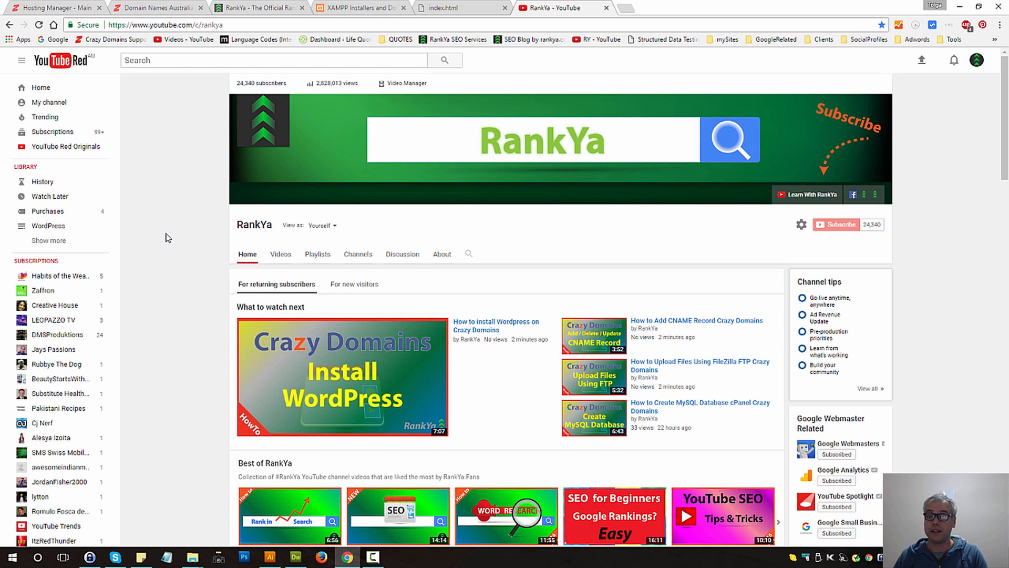
{"action": "mouse_move", "coordinate": [735, 336]}
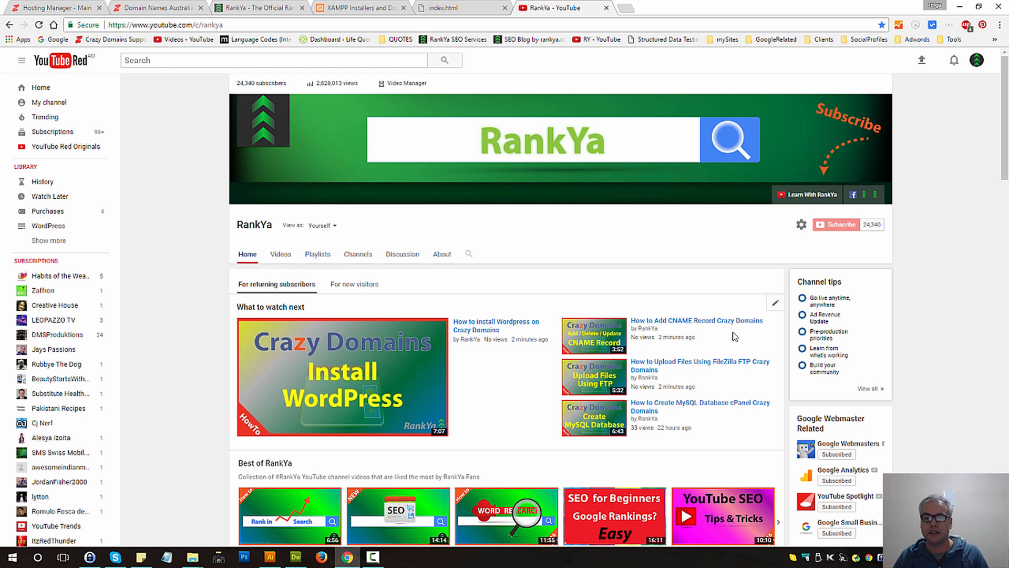
{"action": "mouse_move", "coordinate": [977, 319]}
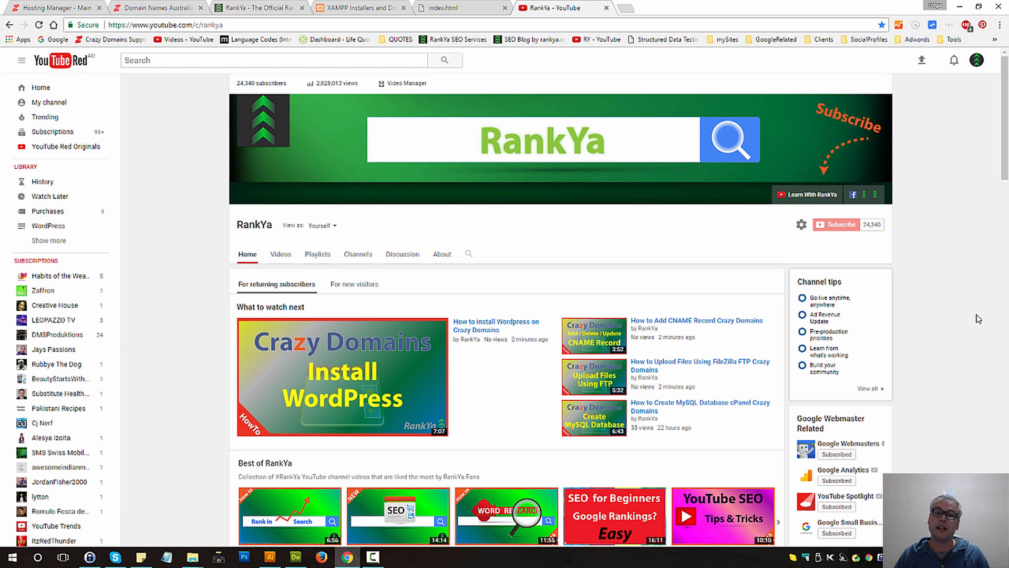